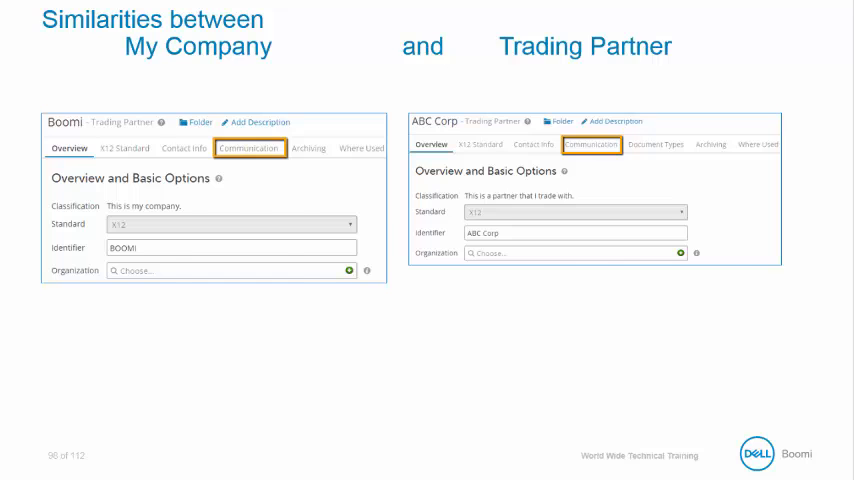
# Advance past the My Company versus Trading Partner comparison slide
pyautogui.press('right')
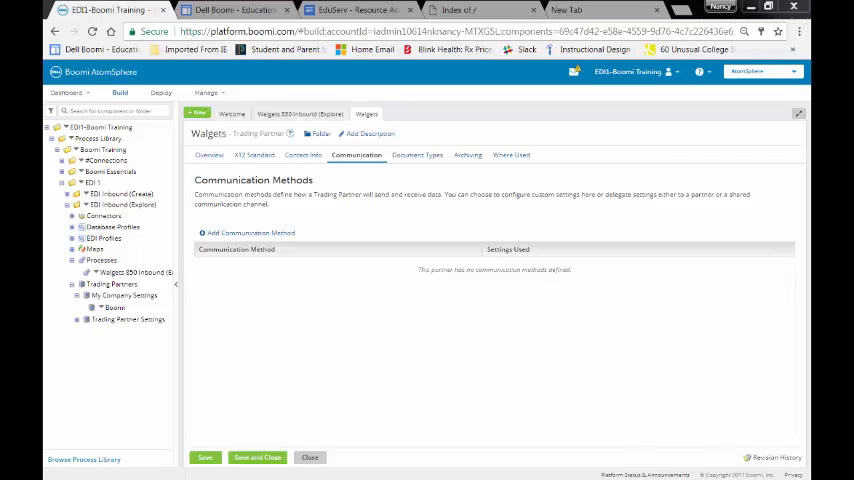
pyautogui.moveTo(207, 287)
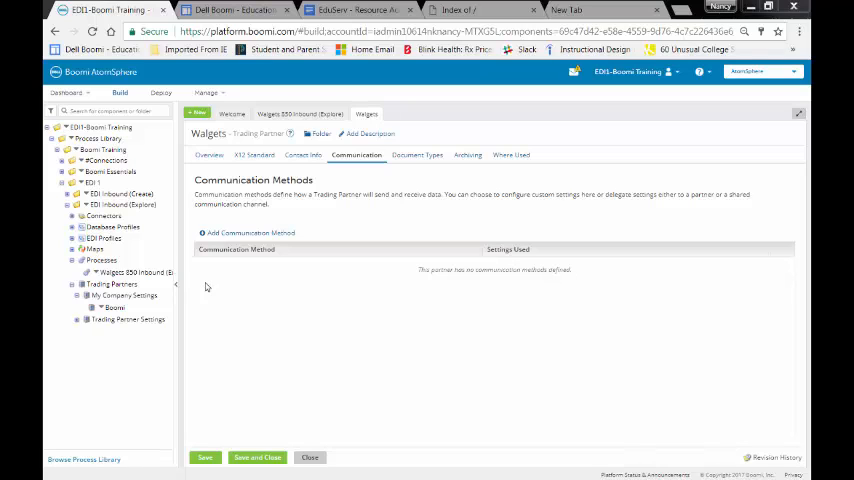
# Add an FTP communication method to Walgets using Configure Specific Settings
pyautogui.click(245, 233)
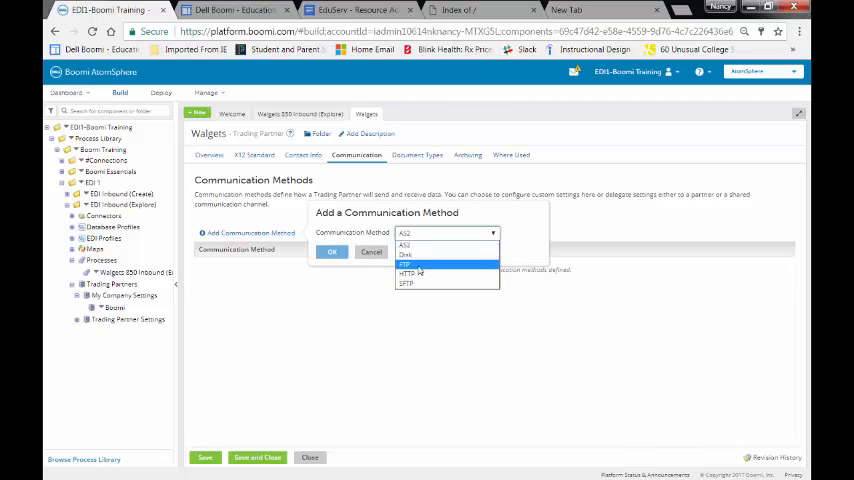
pyautogui.click(405, 263)
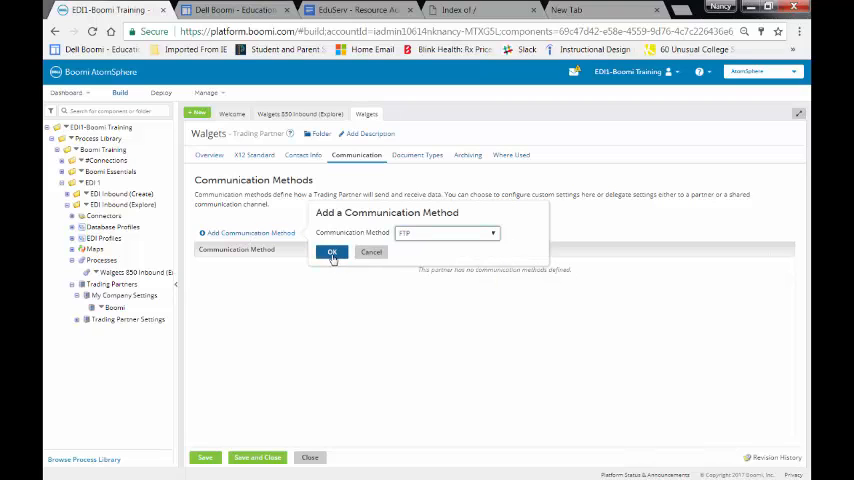
pyautogui.click(332, 251)
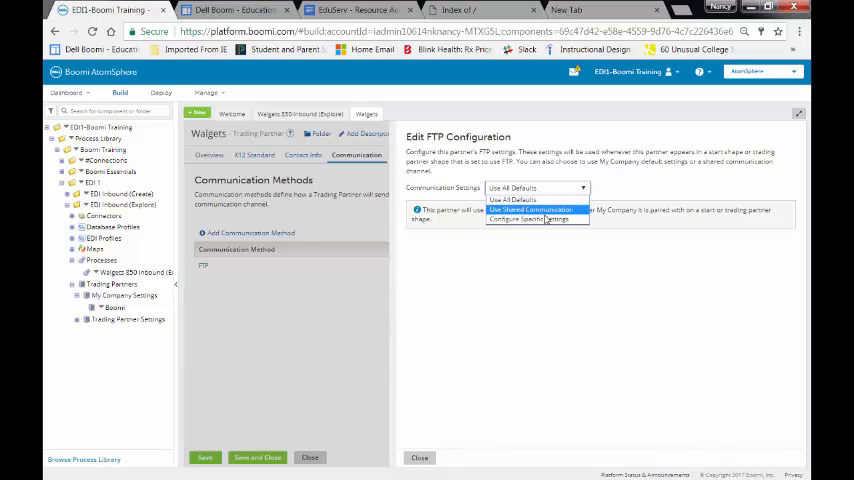
pyautogui.click(529, 219)
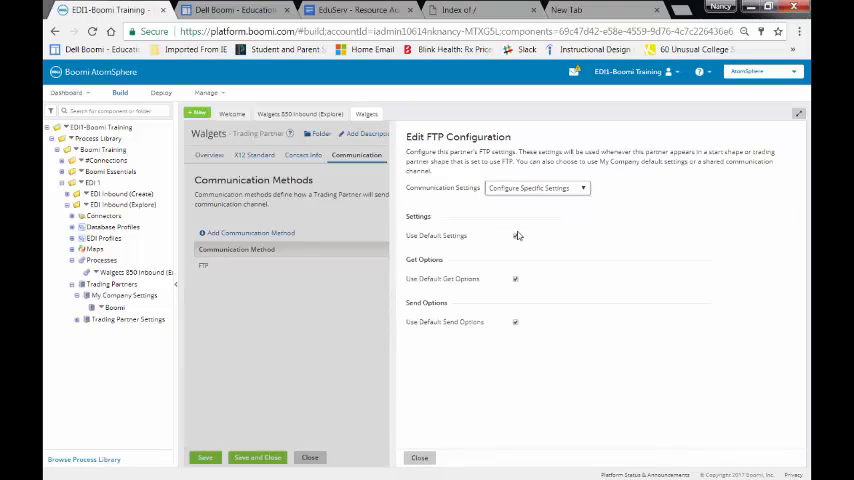
pyautogui.click(515, 235)
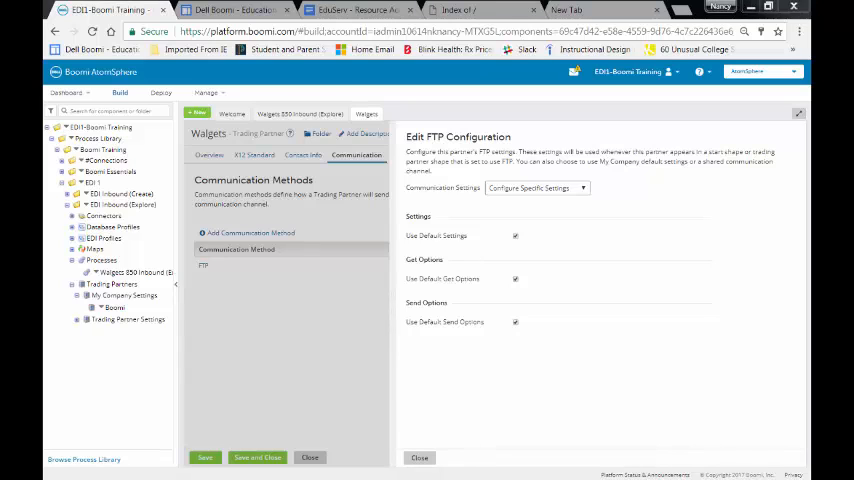
pyautogui.moveTo(438, 251)
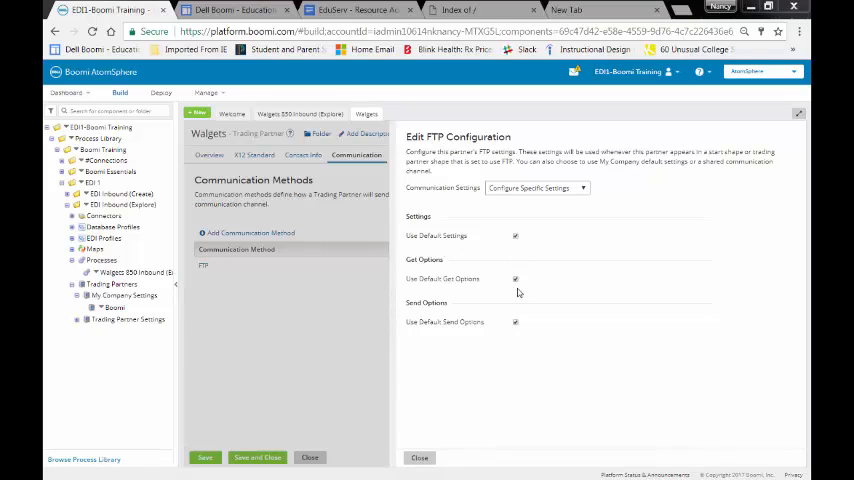
# Set FTP get directory to inbound with filter 850ediforBoomi.edi, and send directory to out
pyautogui.click(515, 279)
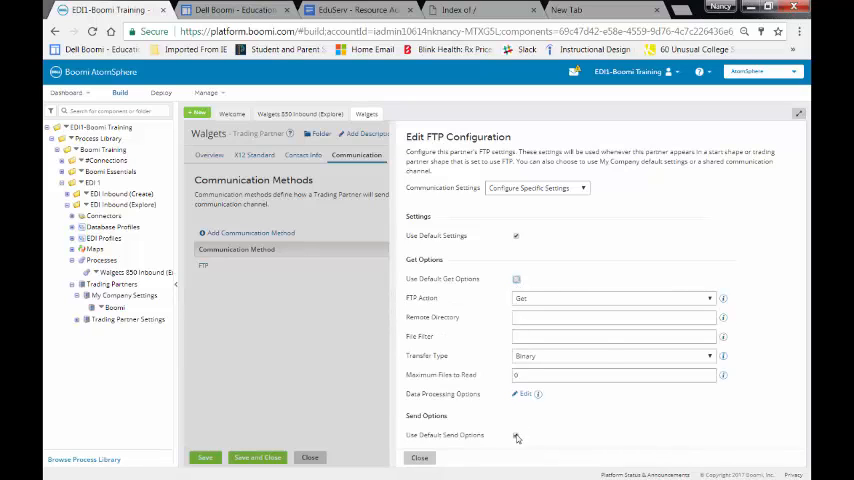
pyautogui.scroll(-3)
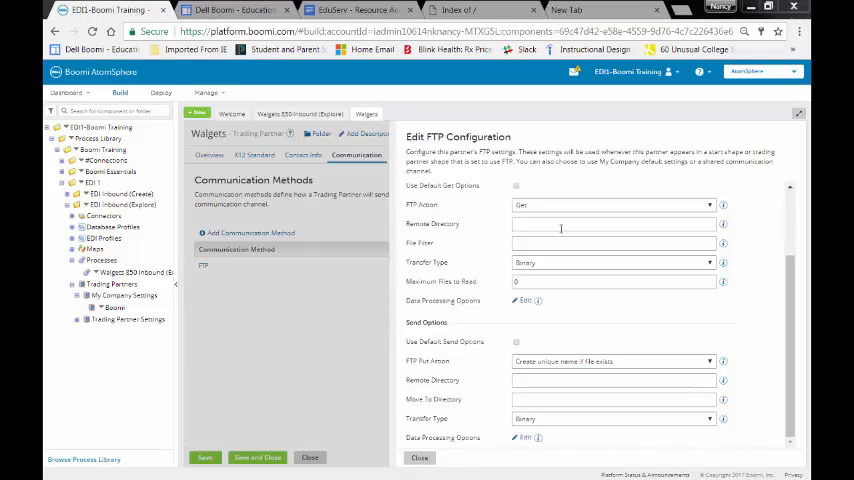
pyautogui.moveTo(545, 178)
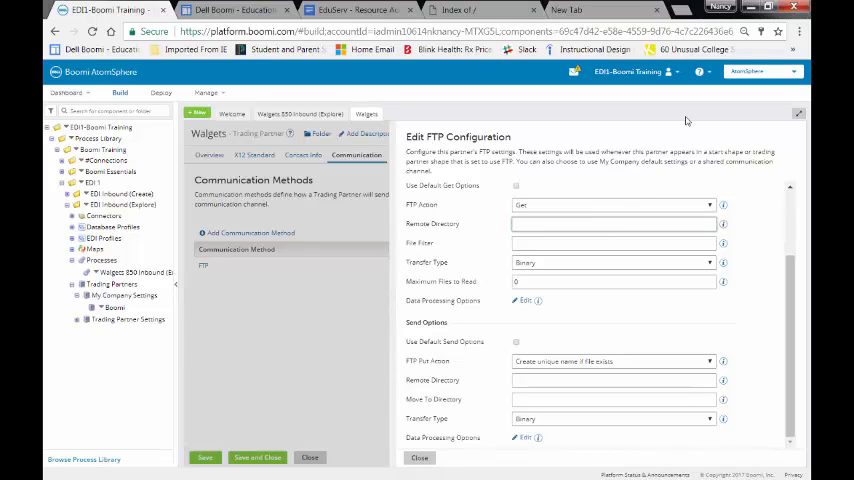
pyautogui.write('inbound')
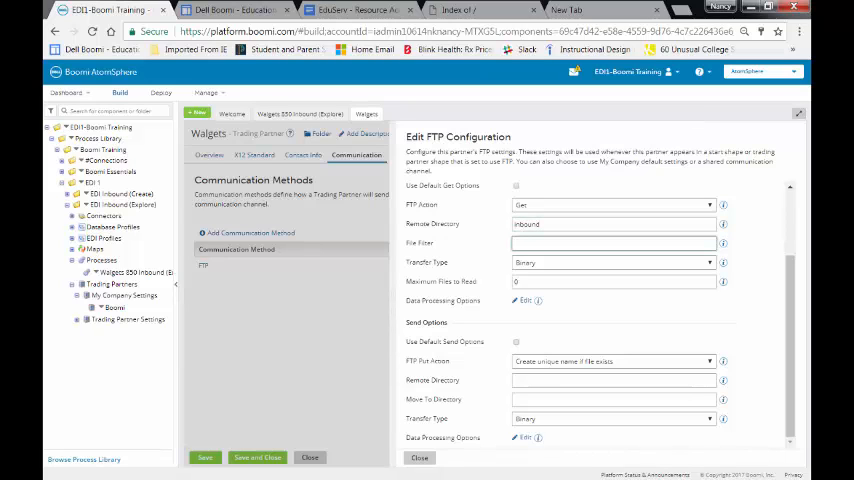
pyautogui.write('850ediforBoomi.edi')
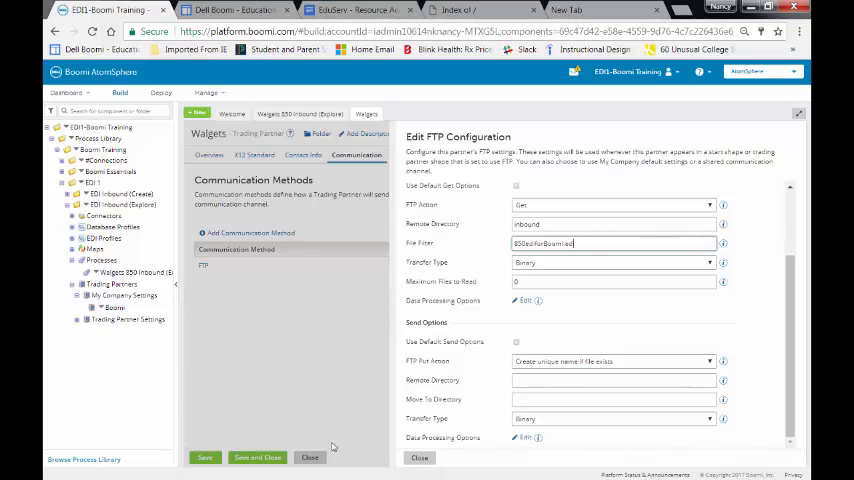
pyautogui.moveTo(548, 268)
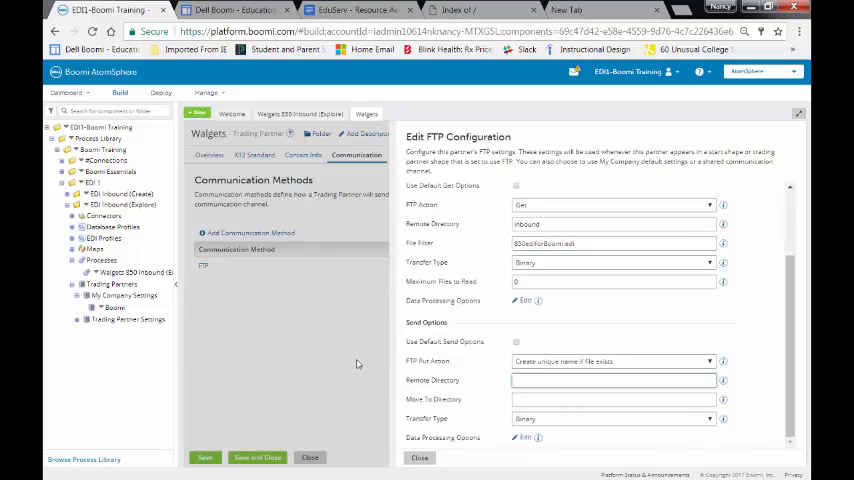
pyautogui.write('out')
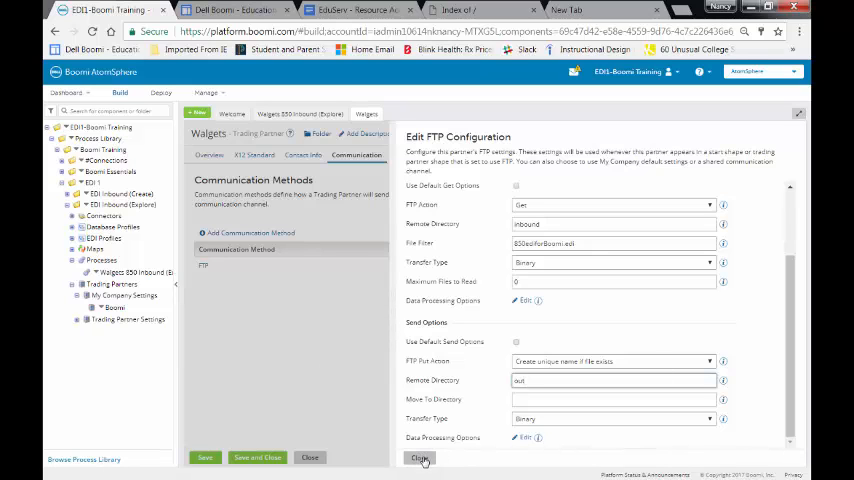
# Close the FTP configuration, then save and close the Walgets trading partner
pyautogui.click(420, 458)
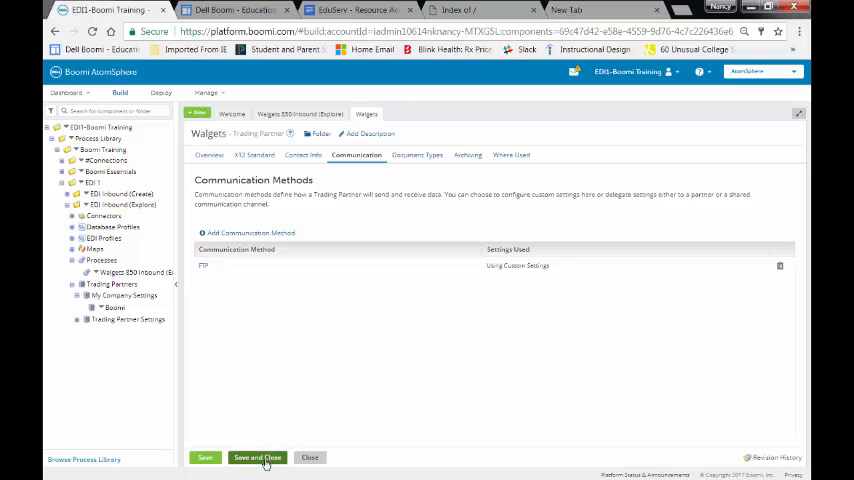
pyautogui.click(257, 457)
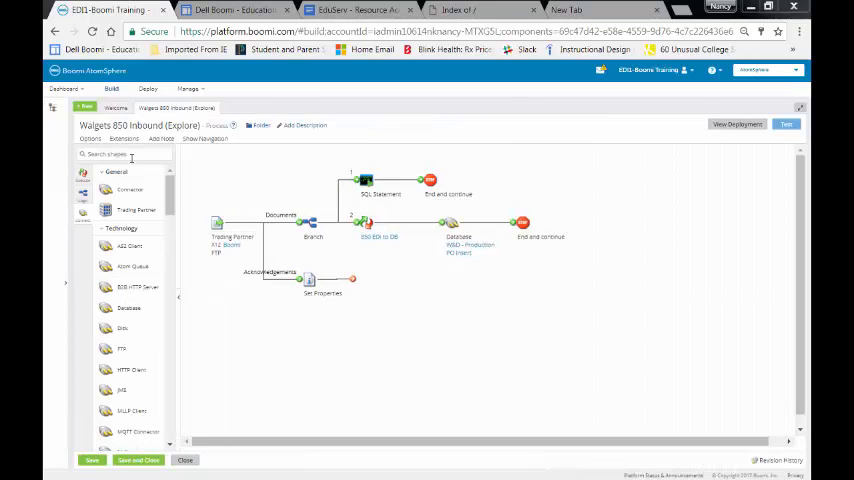
# Place a Trading Partner shape with X12 Boomi company standard and begin picking a partner
pyautogui.click(123, 154)
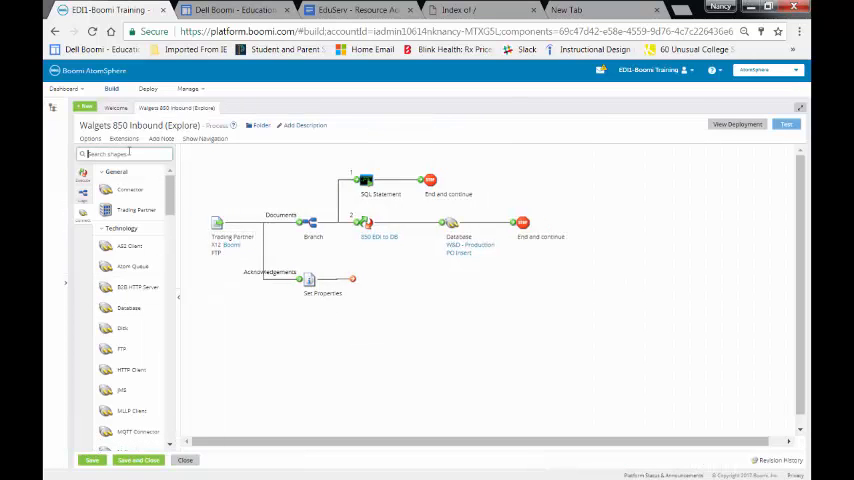
pyautogui.write('tr')
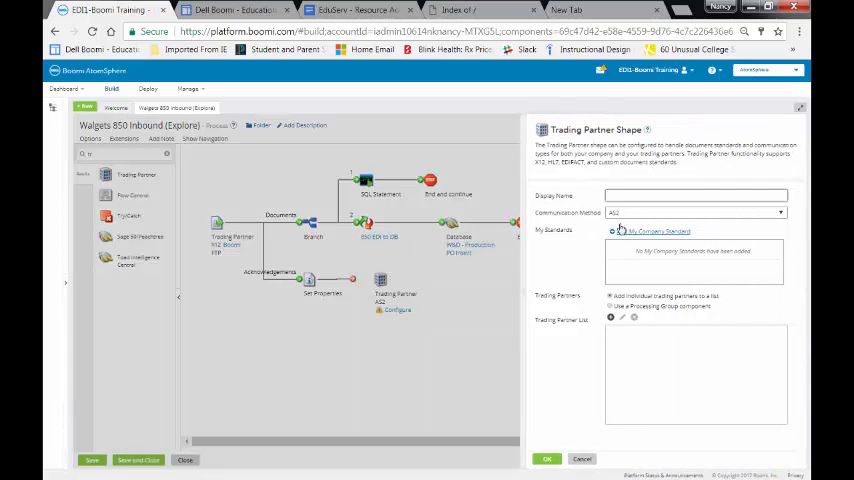
pyautogui.click(780, 212)
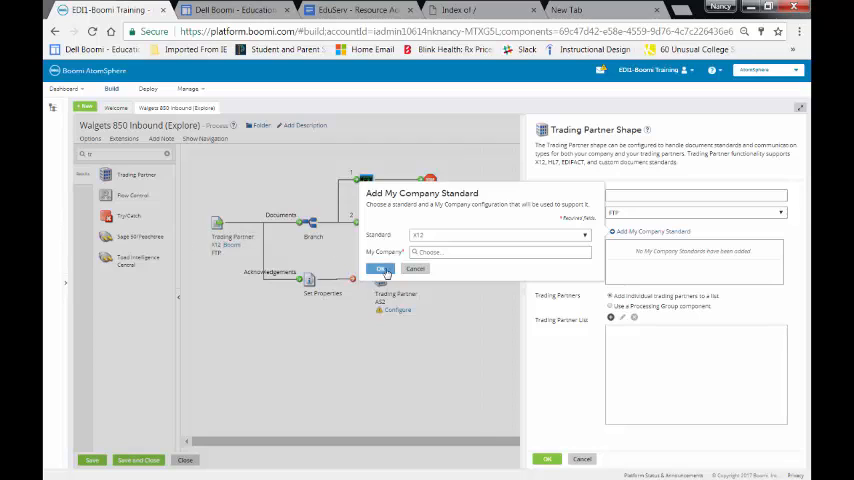
pyautogui.click(490, 251)
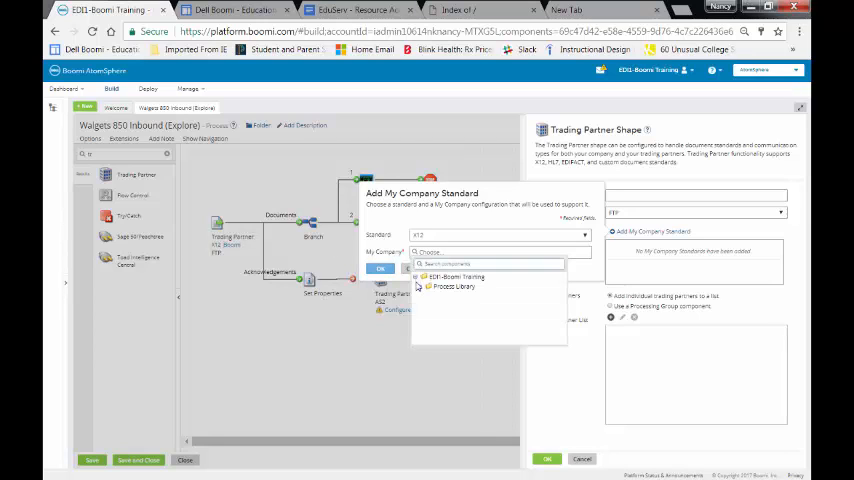
pyautogui.click(423, 296)
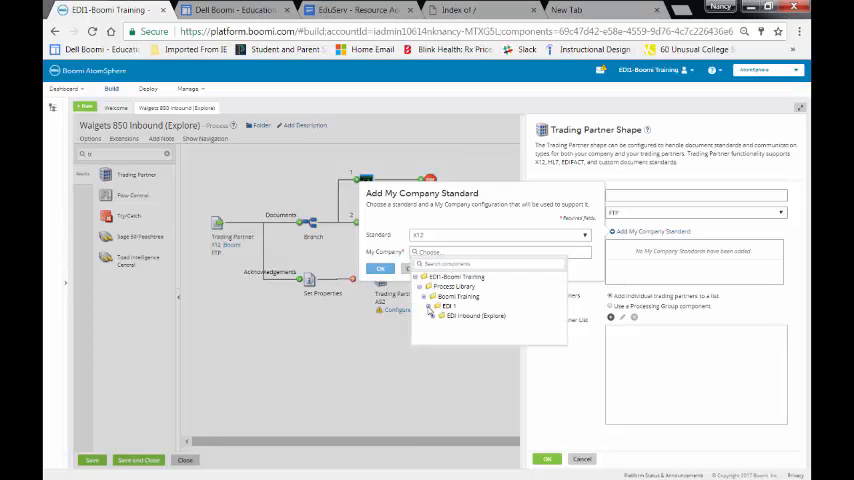
pyautogui.click(448, 296)
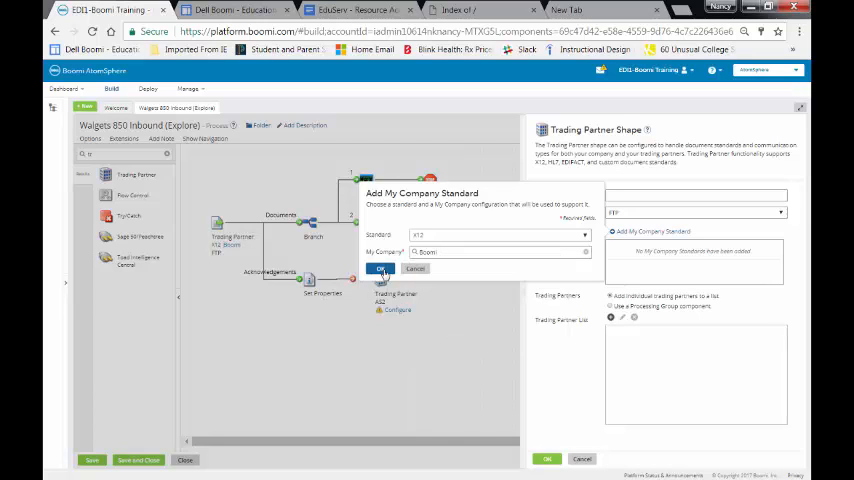
pyautogui.click(380, 269)
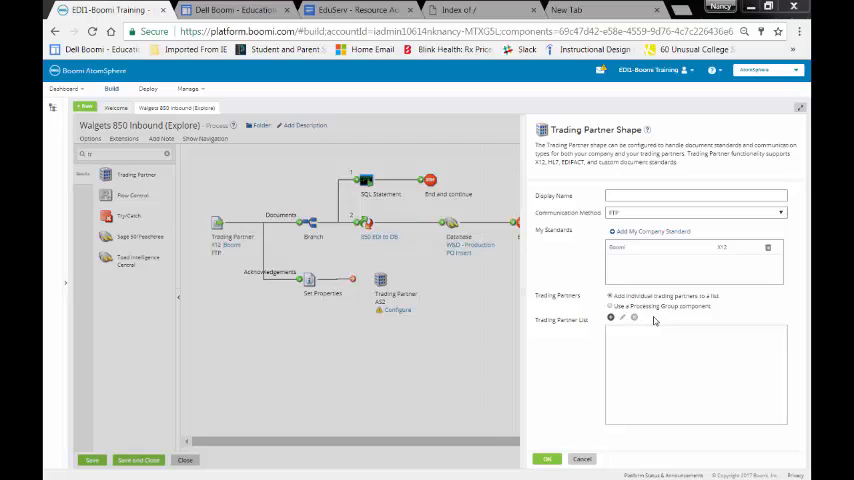
pyautogui.moveTo(612, 318)
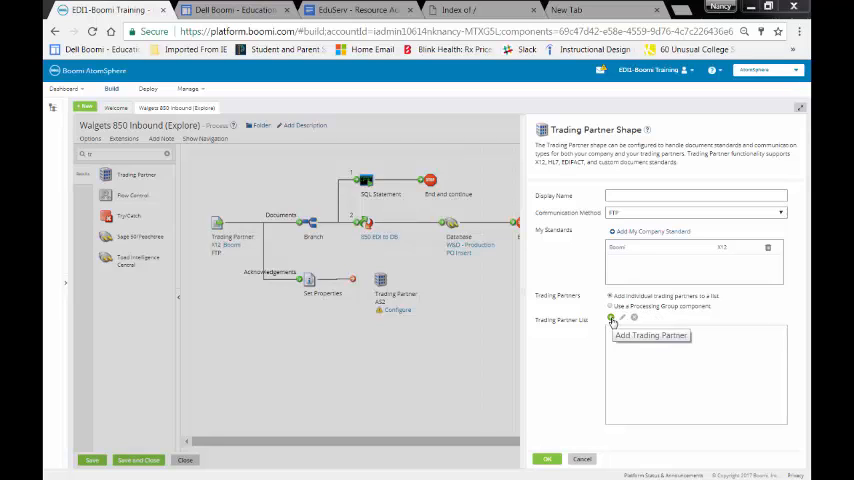
pyautogui.click(612, 318)
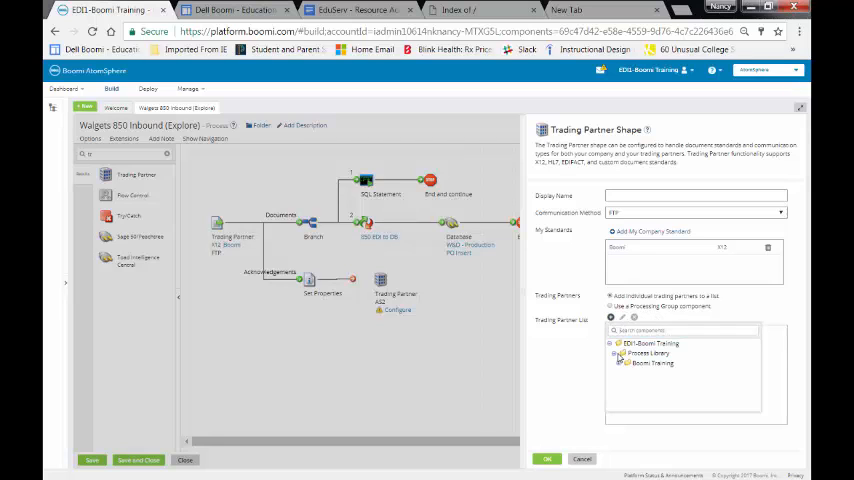
pyautogui.click(620, 363)
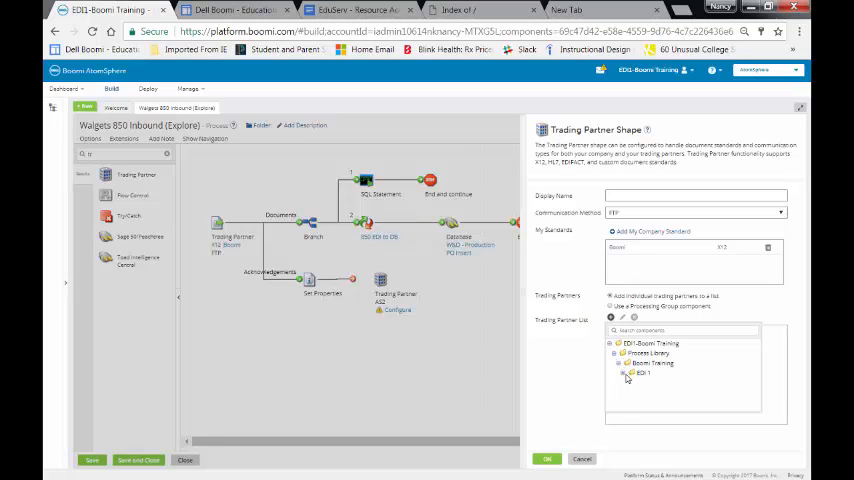